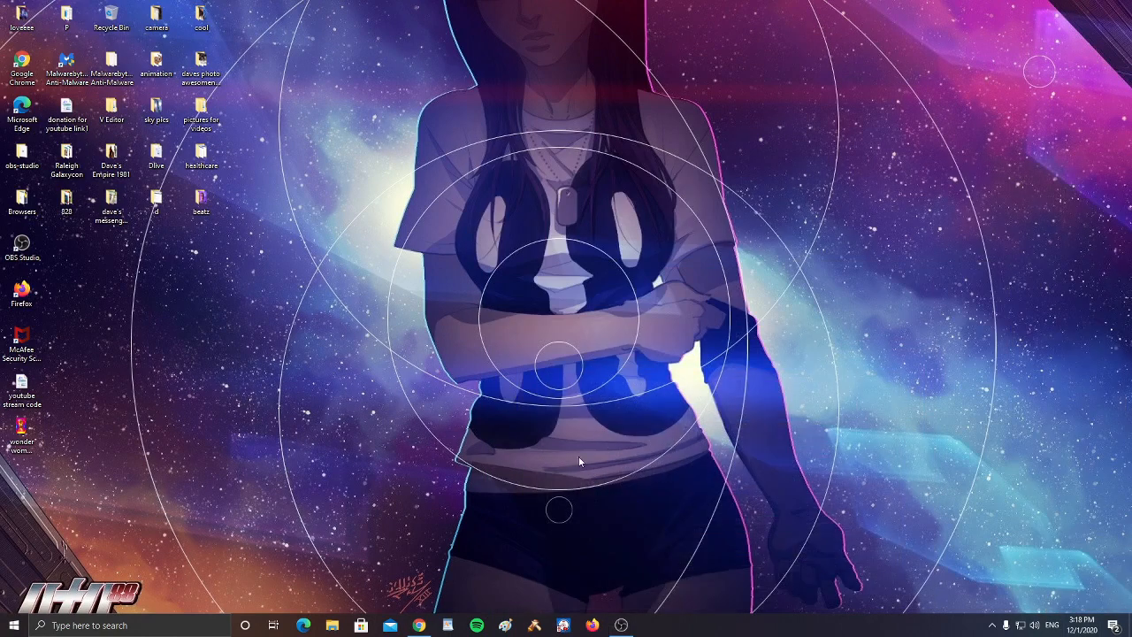
pyautogui.moveTo(413, 525)
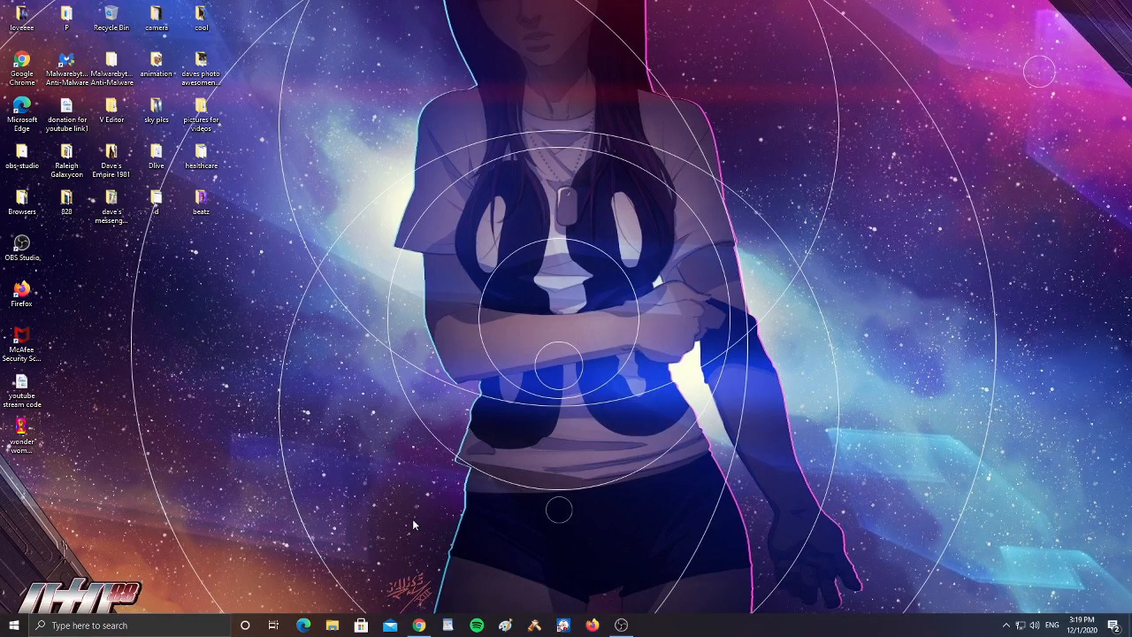
# Restore the NBC News Arecibo article and scroll down to the observatory photo and cable caption.
pyautogui.click(419, 625)
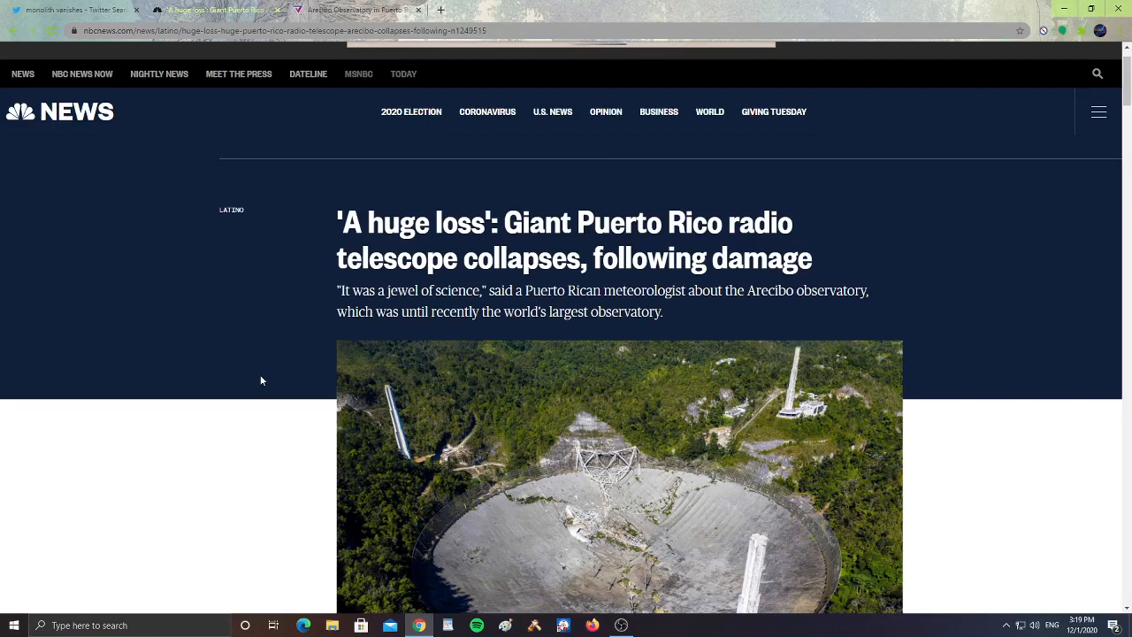
pyautogui.scroll(-3)
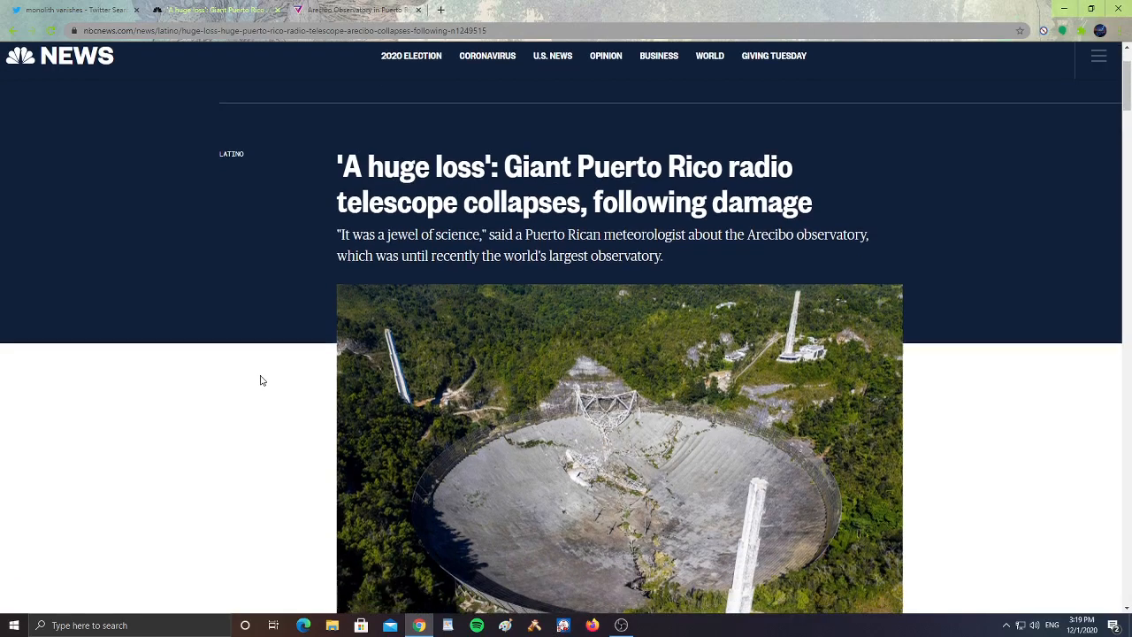
pyautogui.scroll(-3)
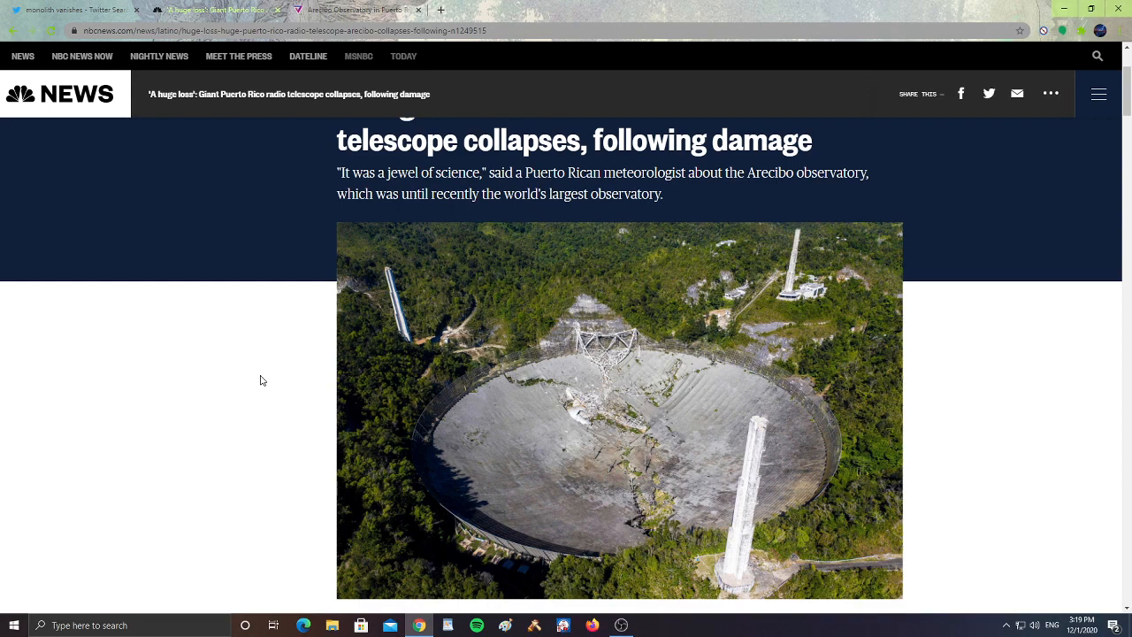
pyautogui.scroll(-3)
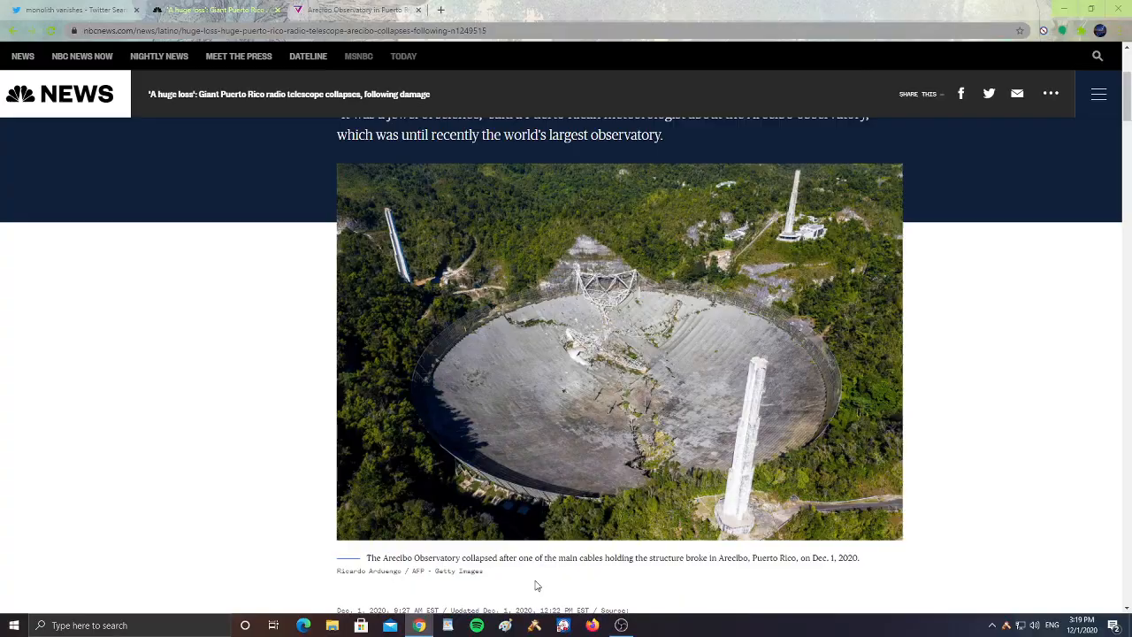
pyautogui.moveTo(572, 409)
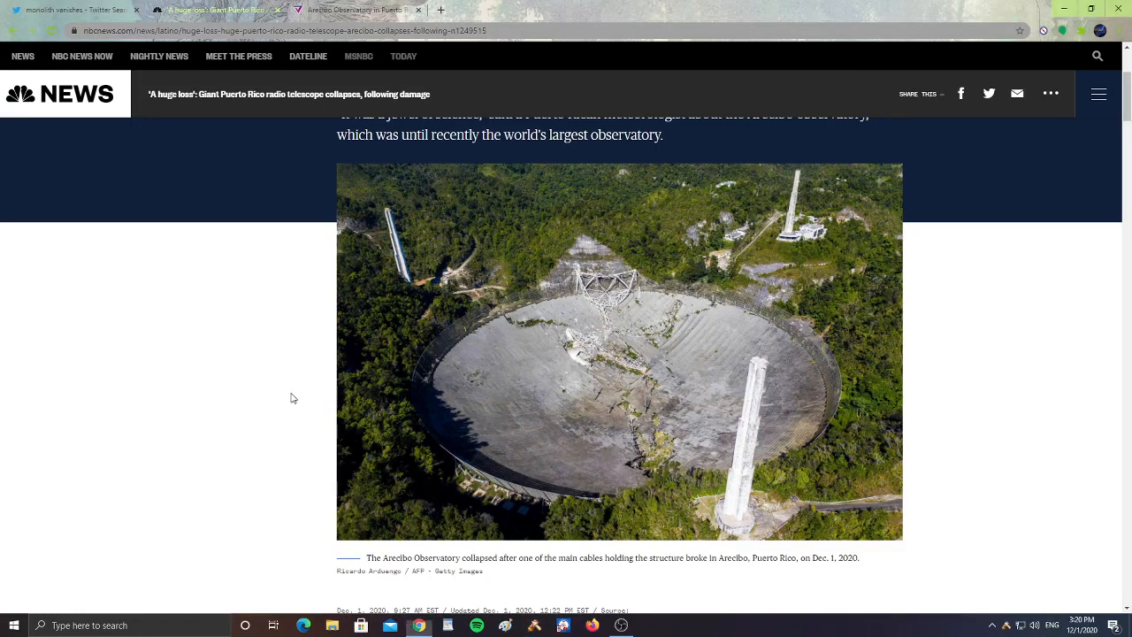
pyautogui.scroll(-3)
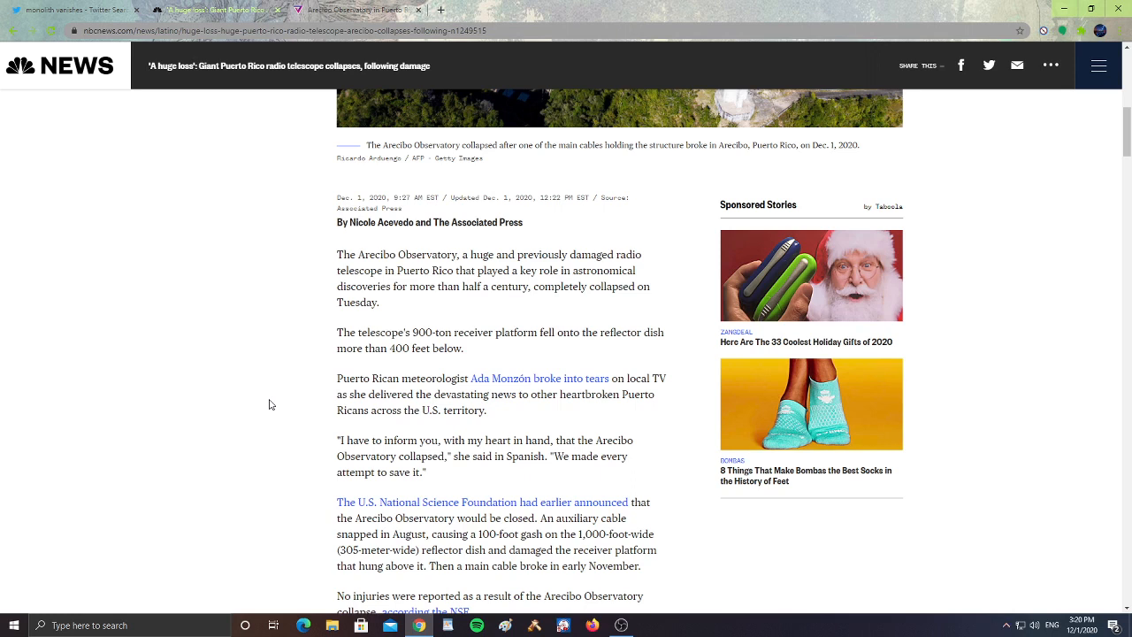
pyautogui.scroll(-3)
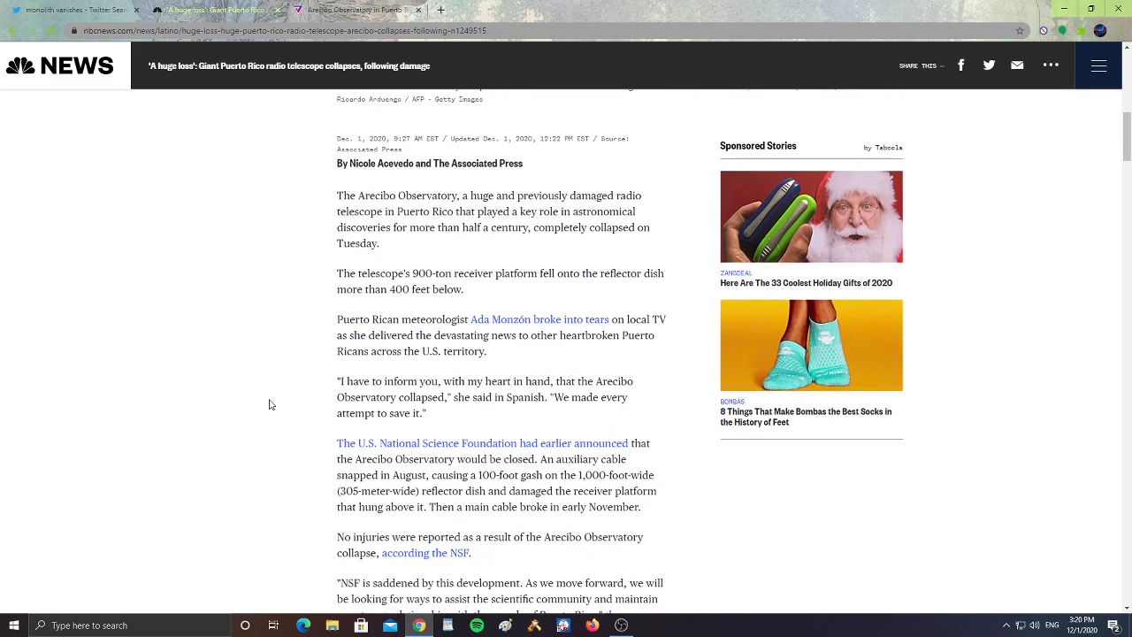
pyautogui.scroll(-3)
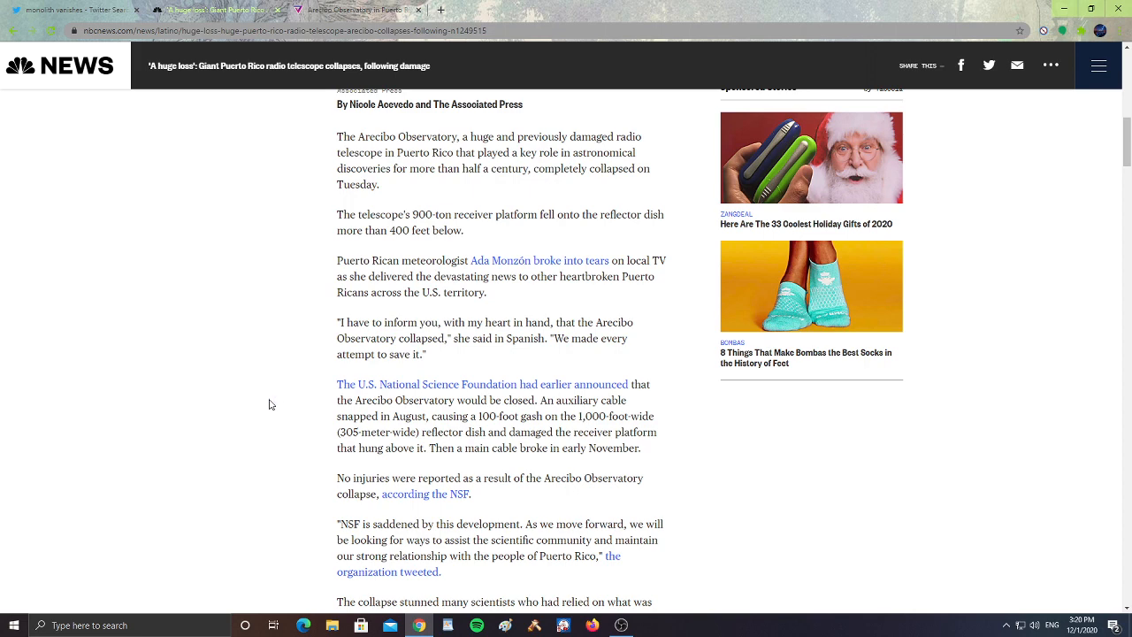
pyautogui.scroll(-3)
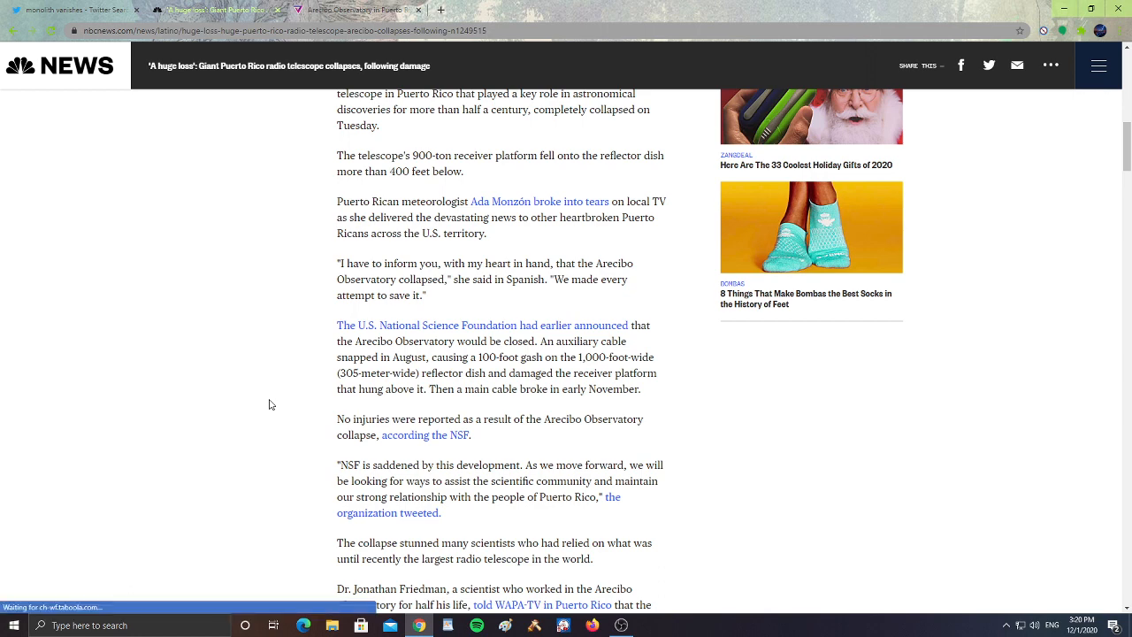
pyautogui.scroll(-3)
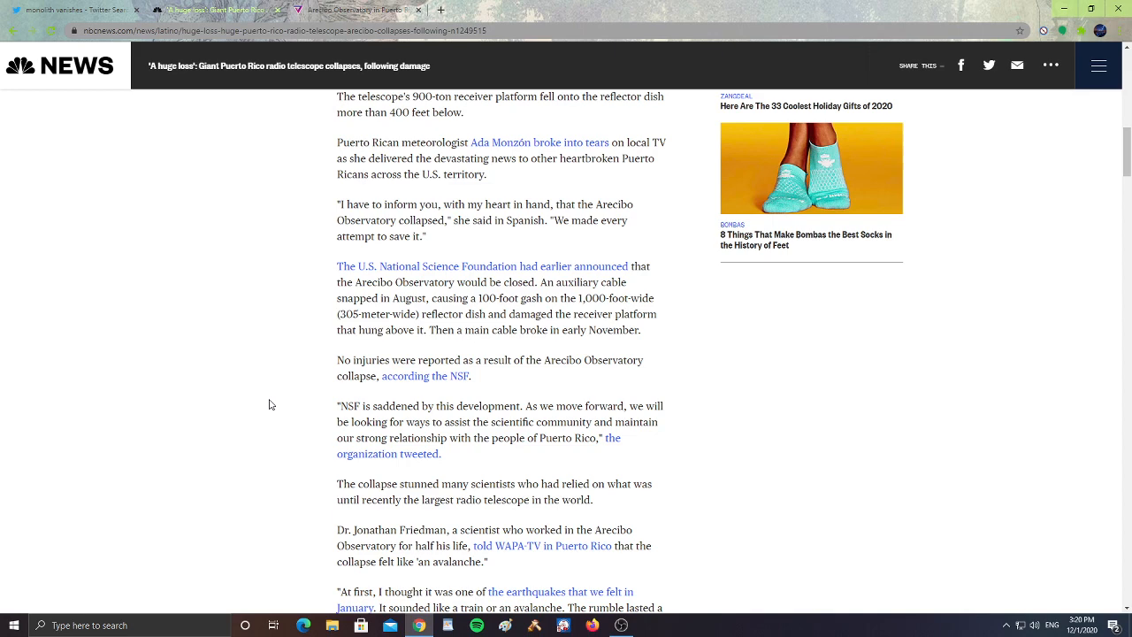
pyautogui.scroll(-3)
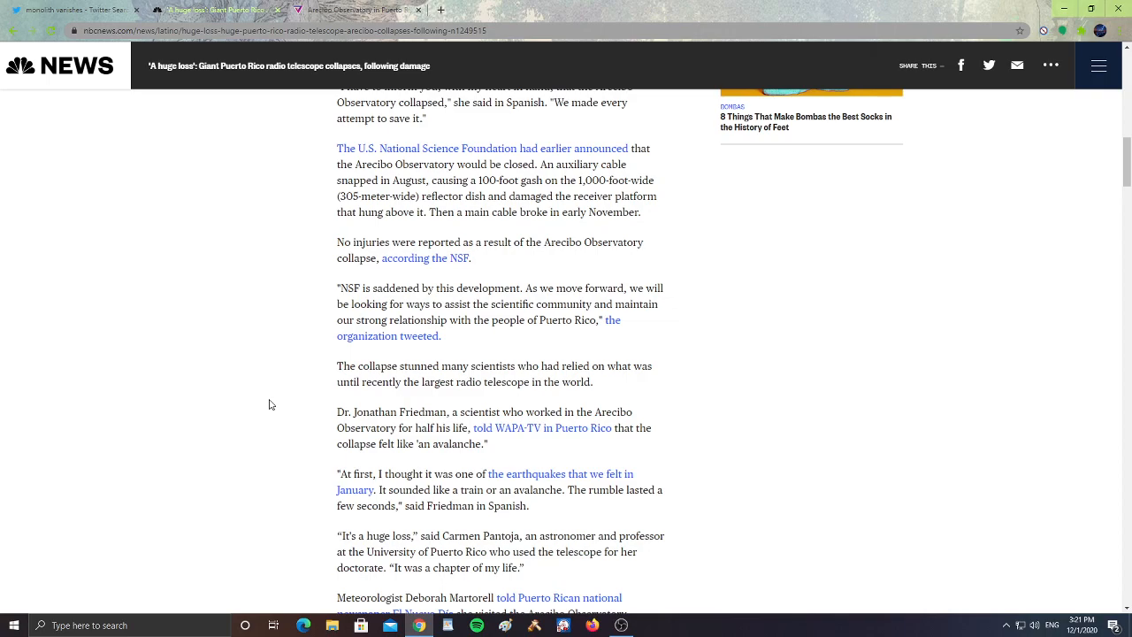
pyautogui.scroll(3)
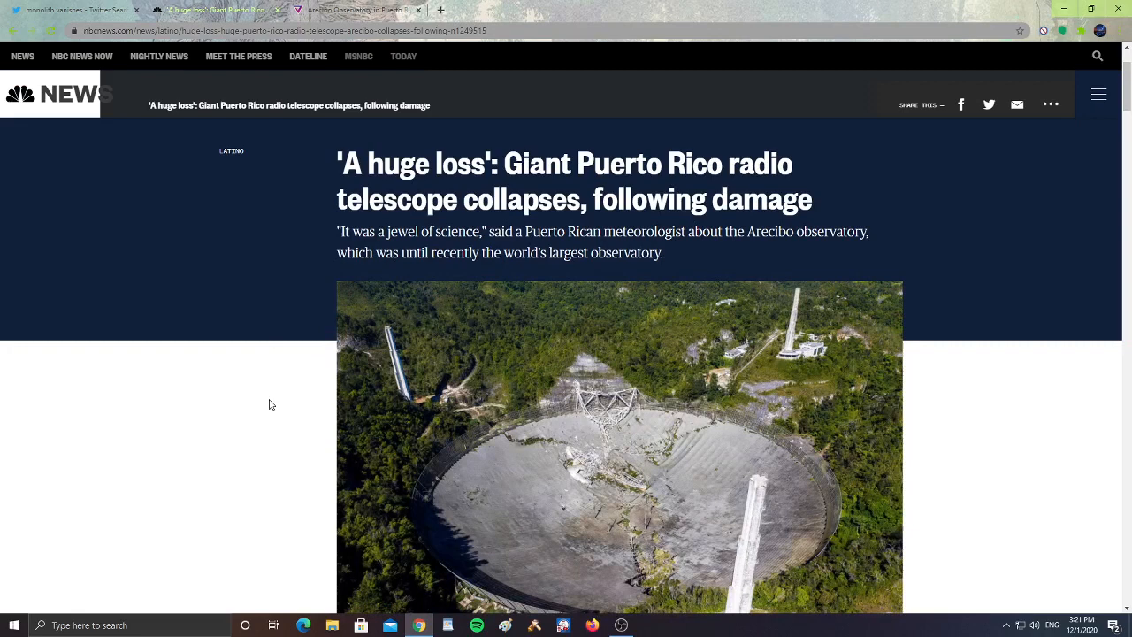
# Scroll the Arecibo article just below its headline to show the collapsed dish photo.
pyautogui.scroll(-3)
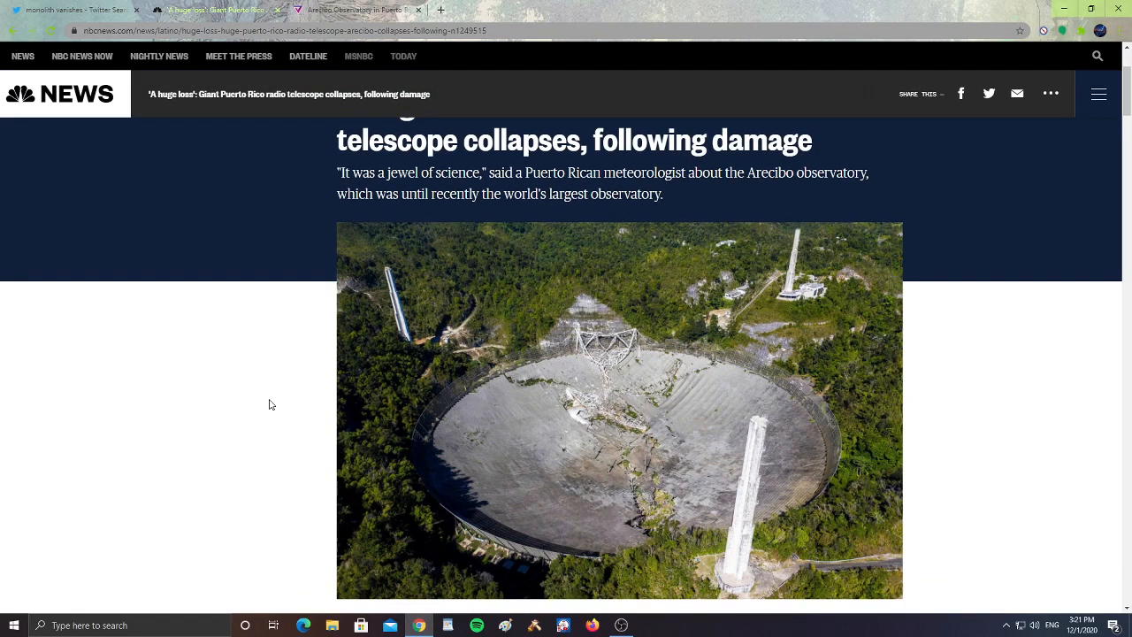
pyautogui.moveTo(228, 249)
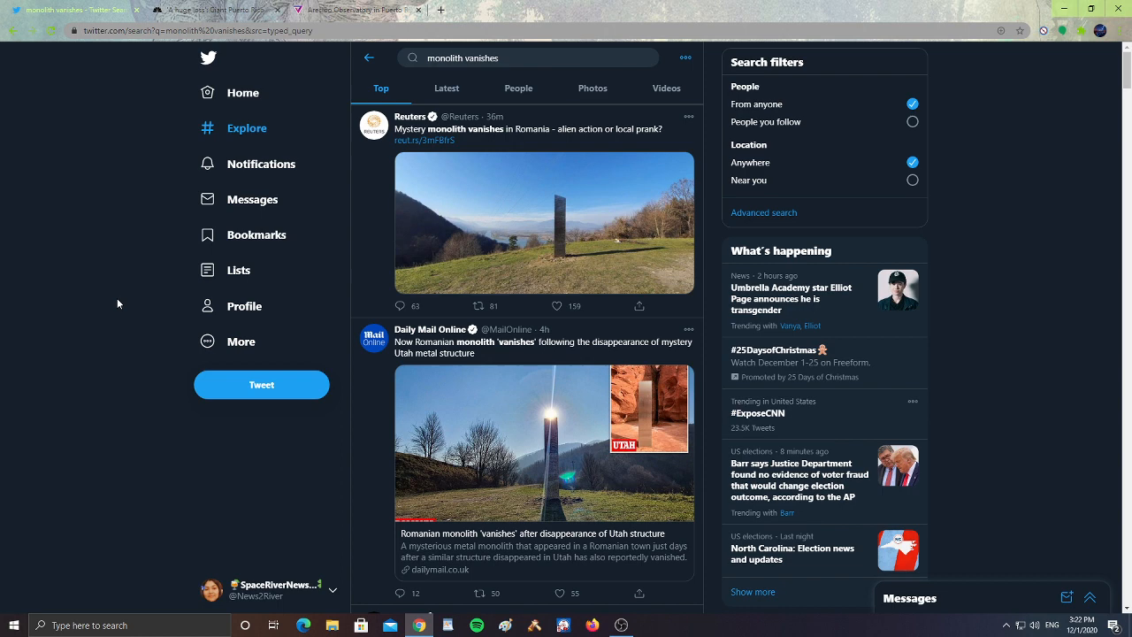
pyautogui.click(556, 306)
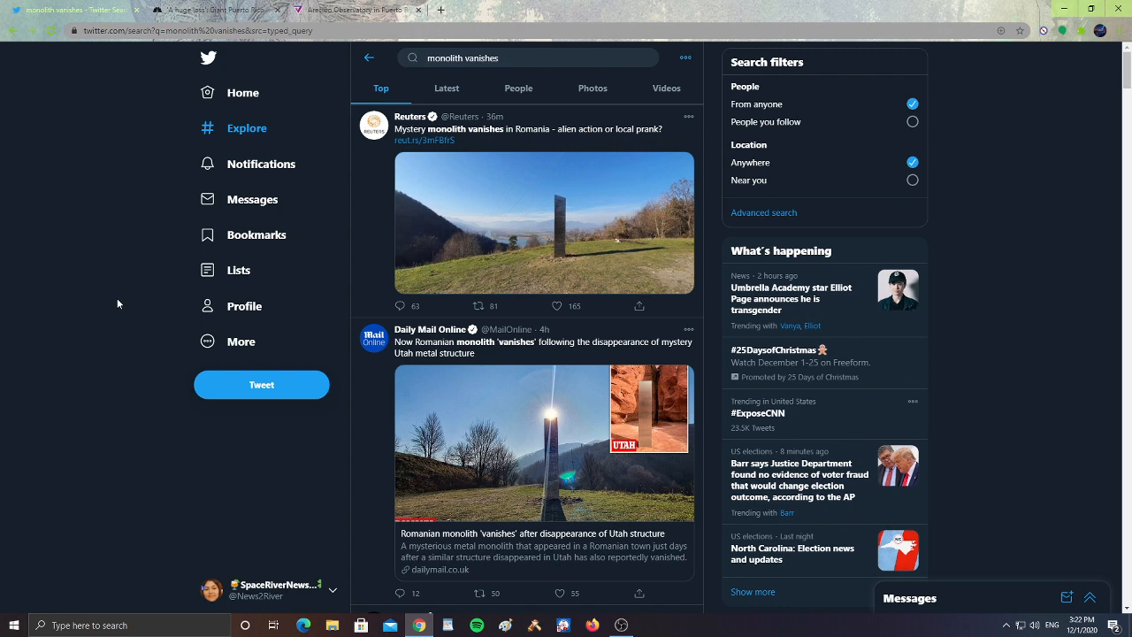
pyautogui.scroll(-3)
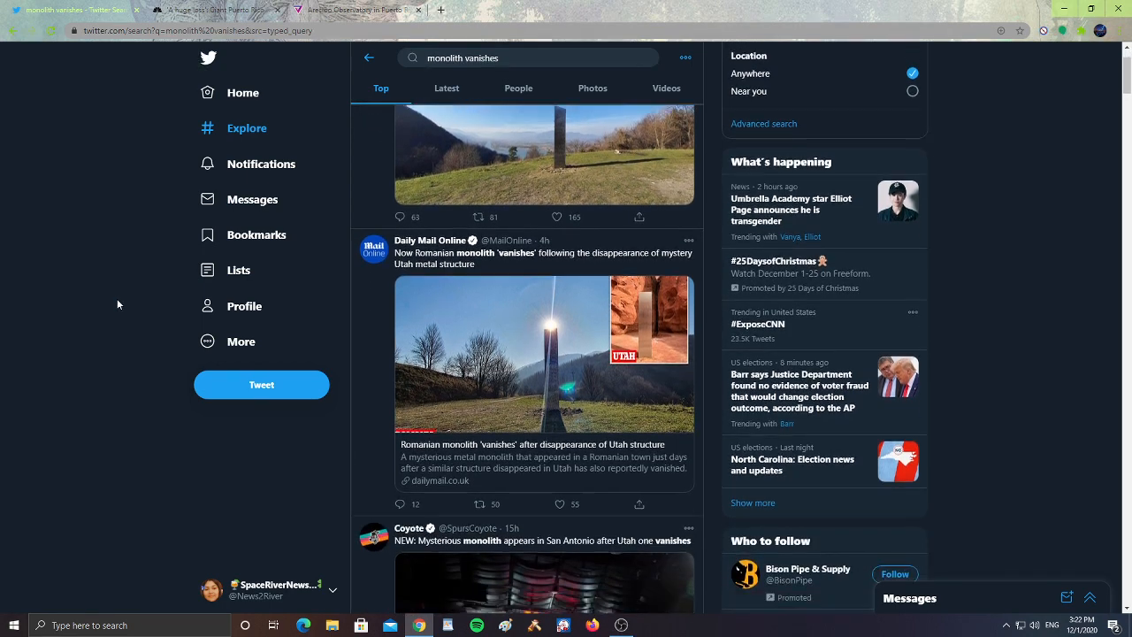
pyautogui.scroll(-3)
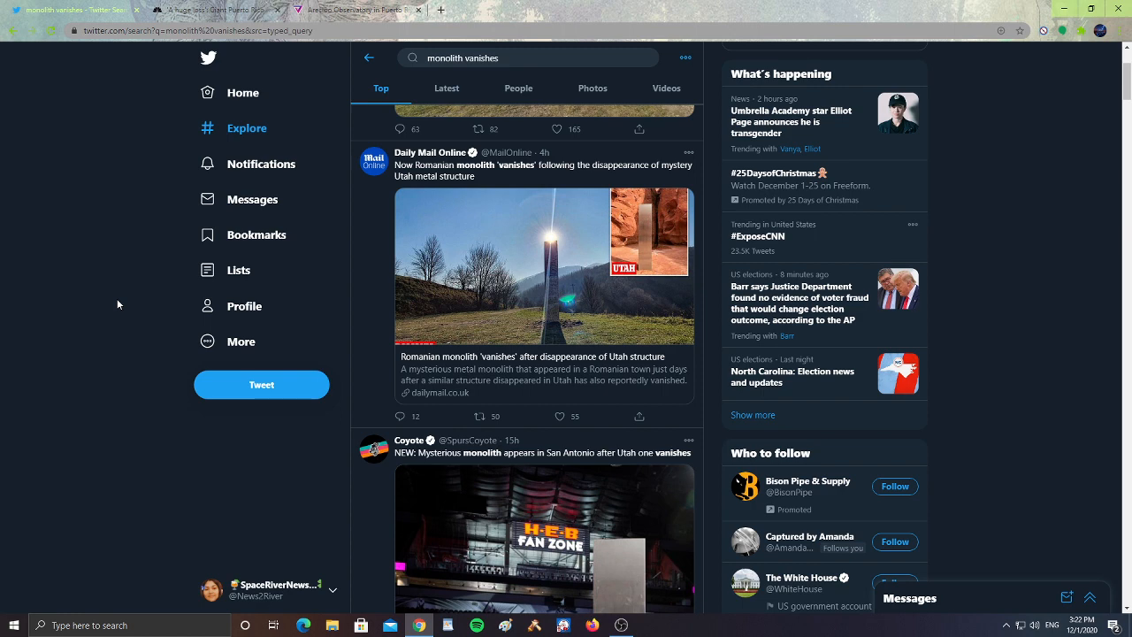
pyautogui.scroll(-3)
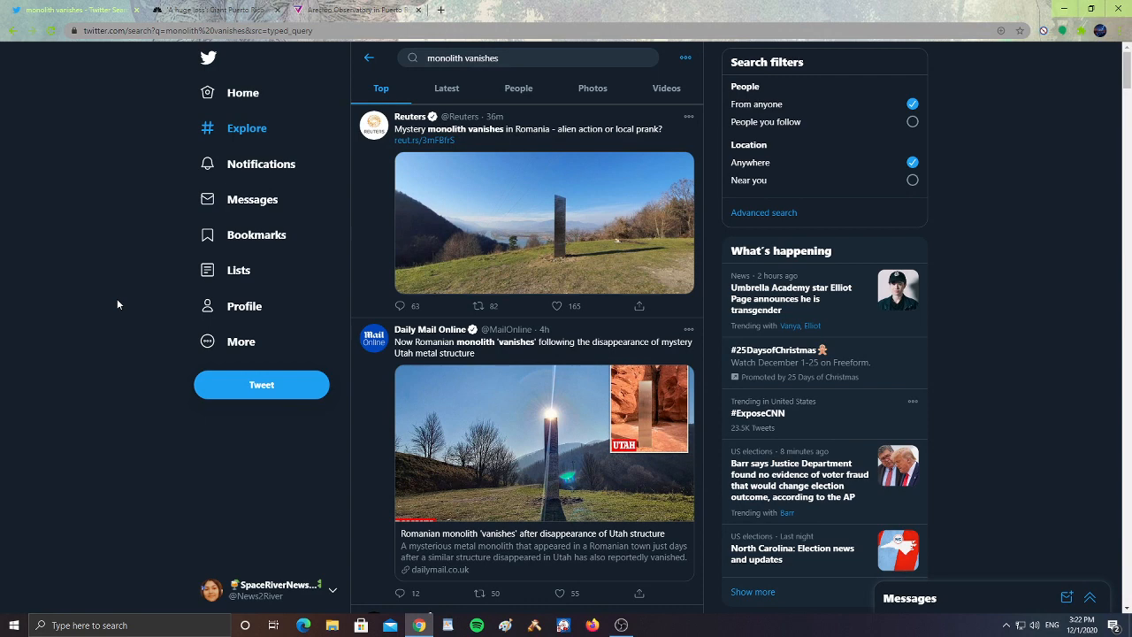
pyautogui.moveTo(566, 283)
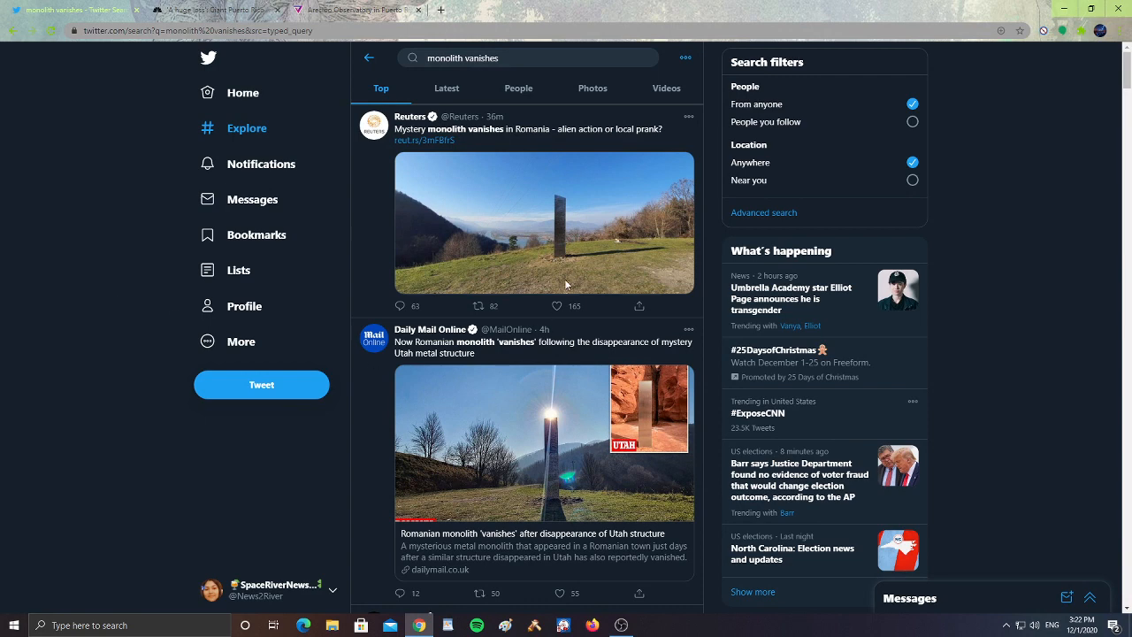
# View the Reuters tweet's monolith photo full size, then close the viewer.
pyautogui.click(543, 222)
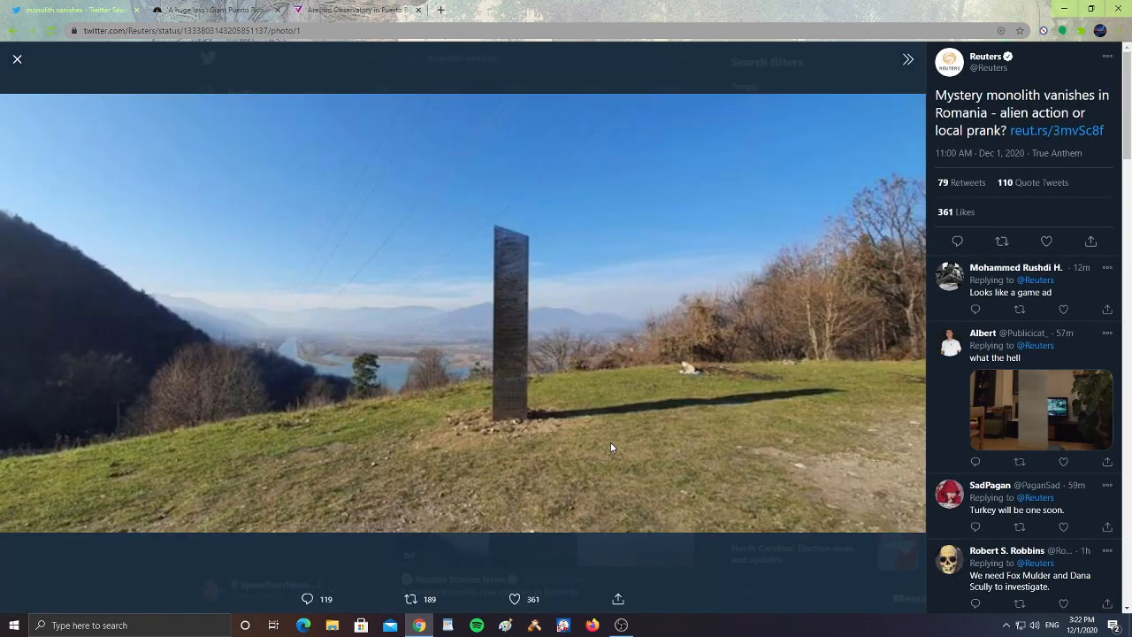
pyautogui.moveTo(529, 391)
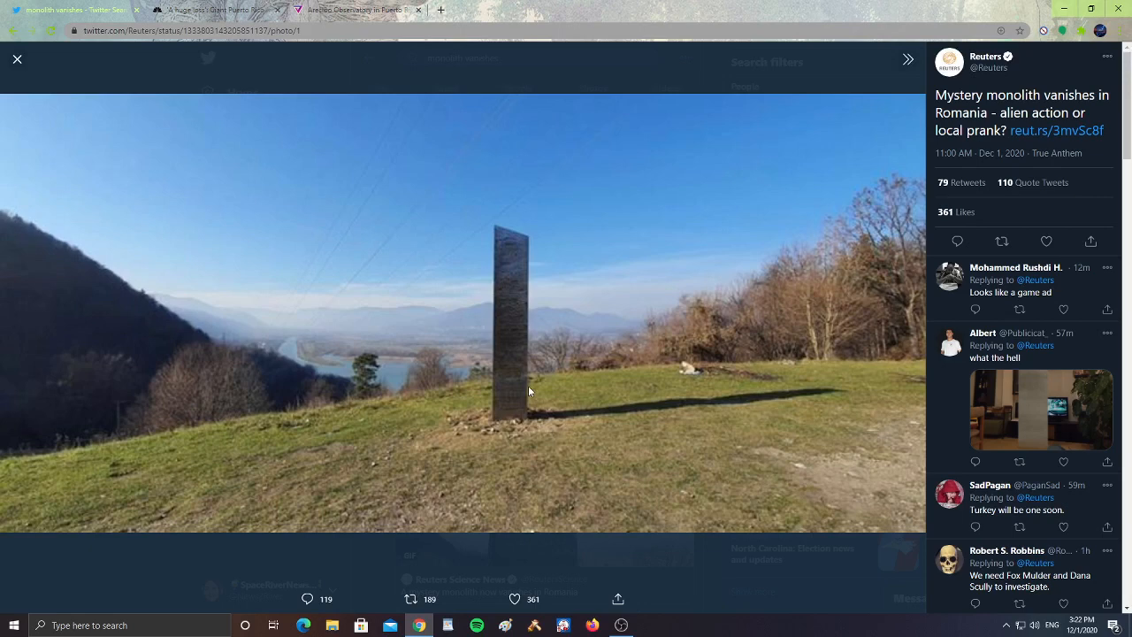
pyautogui.moveTo(519, 350)
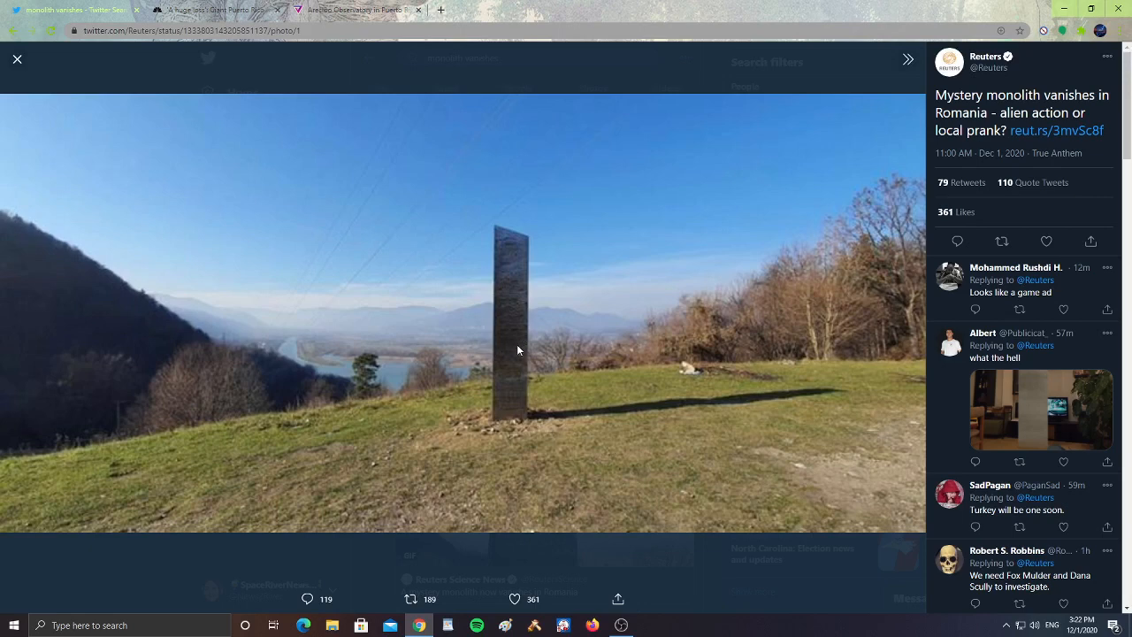
pyautogui.moveTo(508, 424)
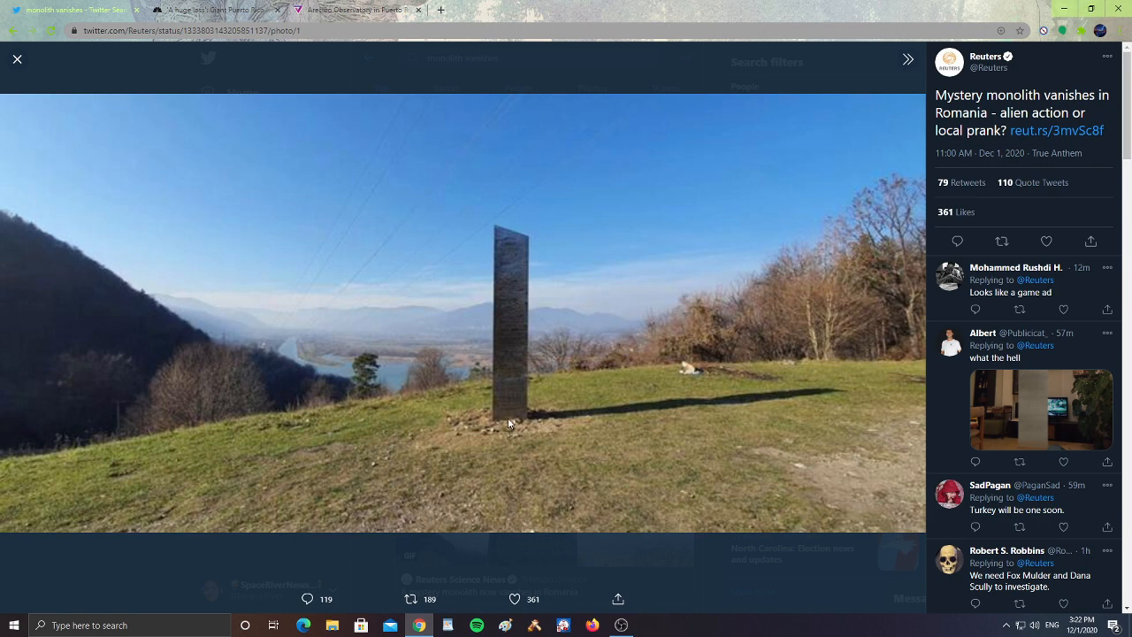
pyautogui.moveTo(549, 280)
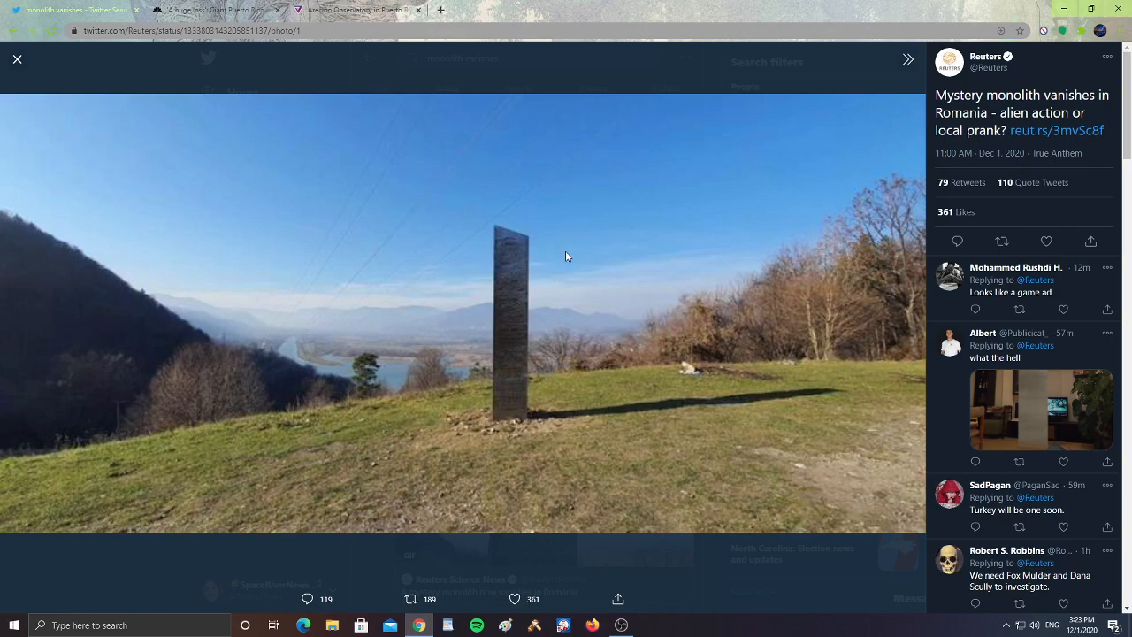
pyautogui.click(16, 59)
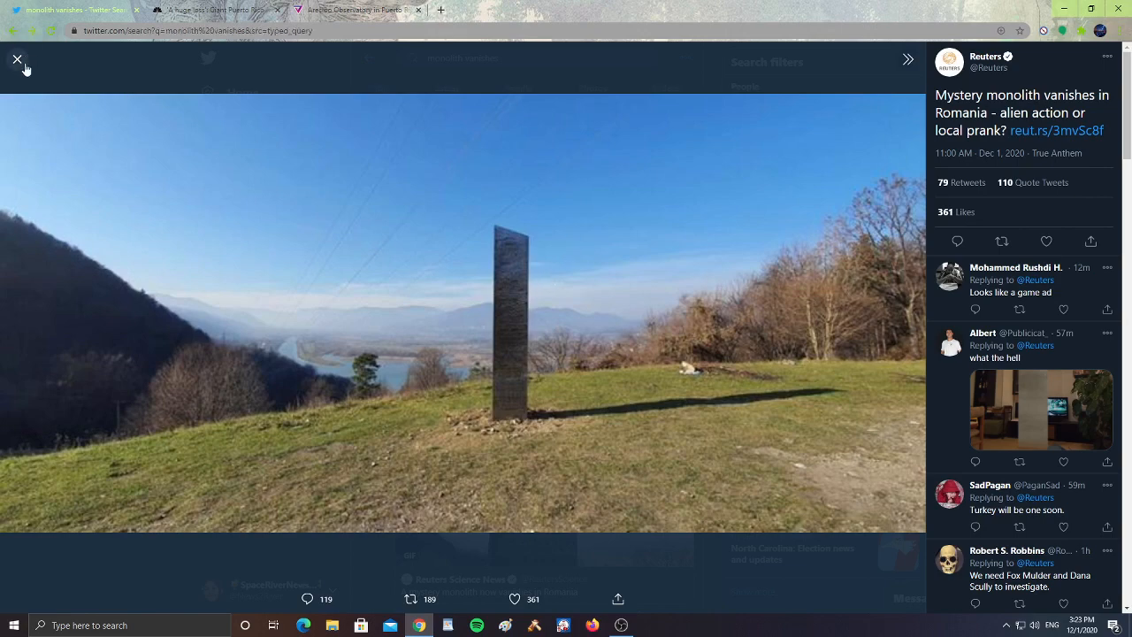
# Hide Chrome and bring the running OBS Studio window to the front.
pyautogui.click(18, 60)
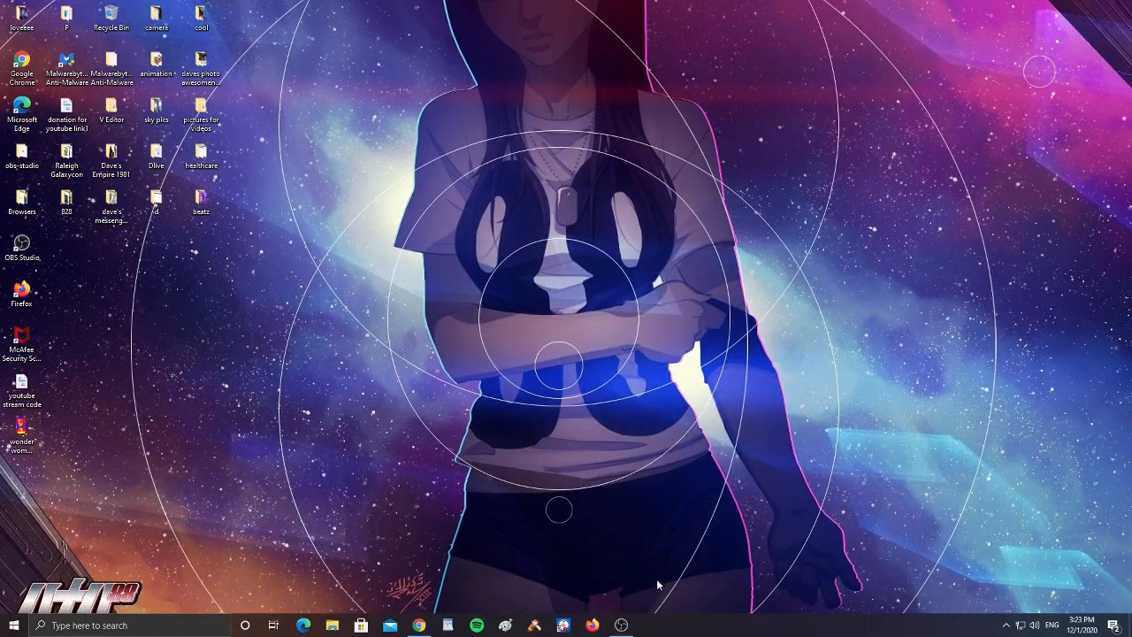
pyautogui.click(621, 625)
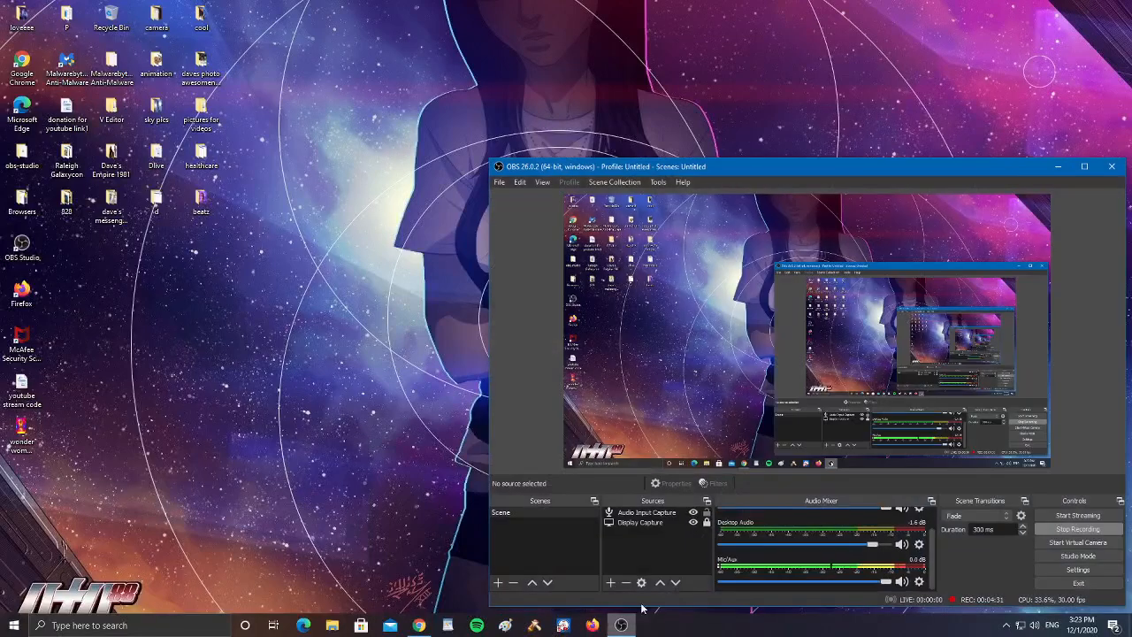